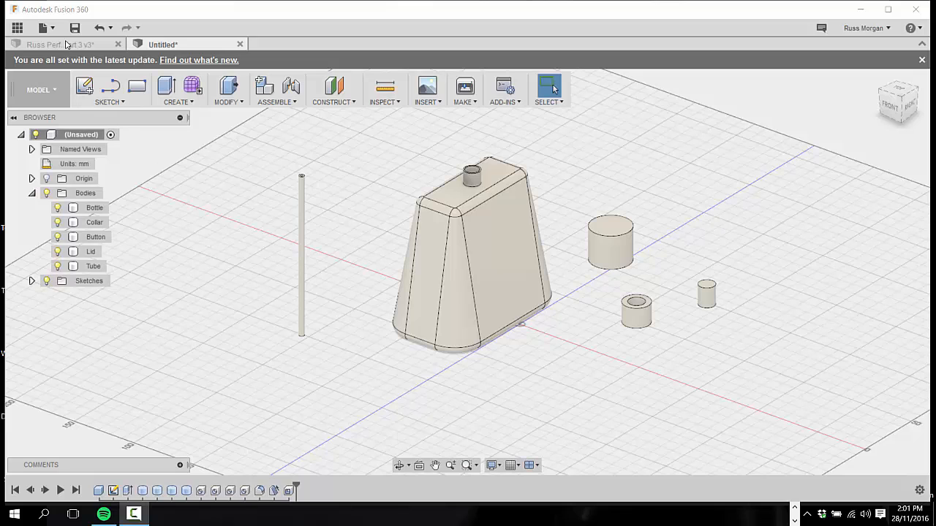
# - Save the design as 'Basic Bottle' in the Perfume Bottle Designs project
pyautogui.click(74, 28)
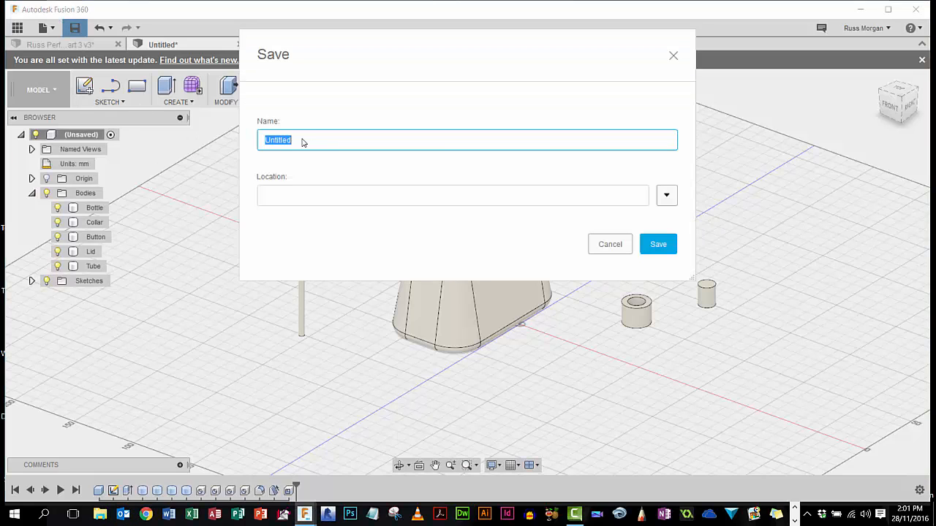
pyautogui.write('Basic Bo')
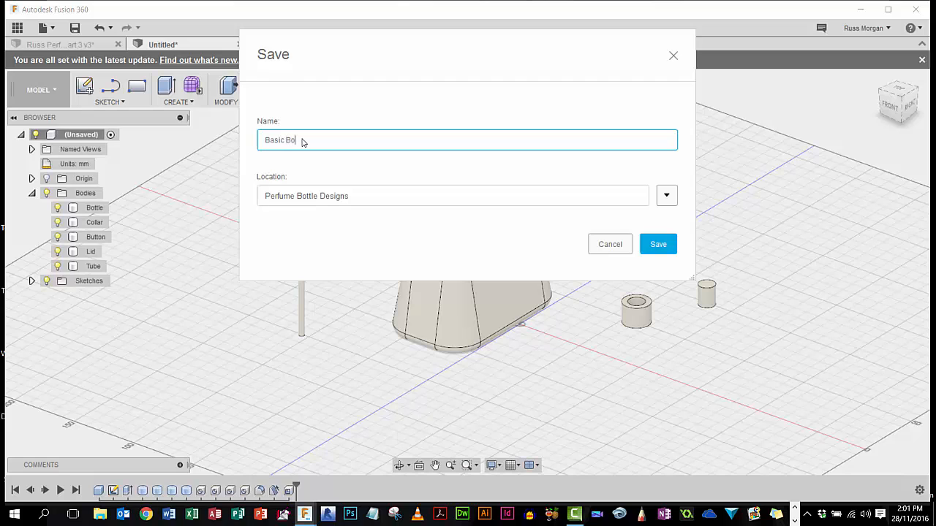
pyautogui.write('ttle')
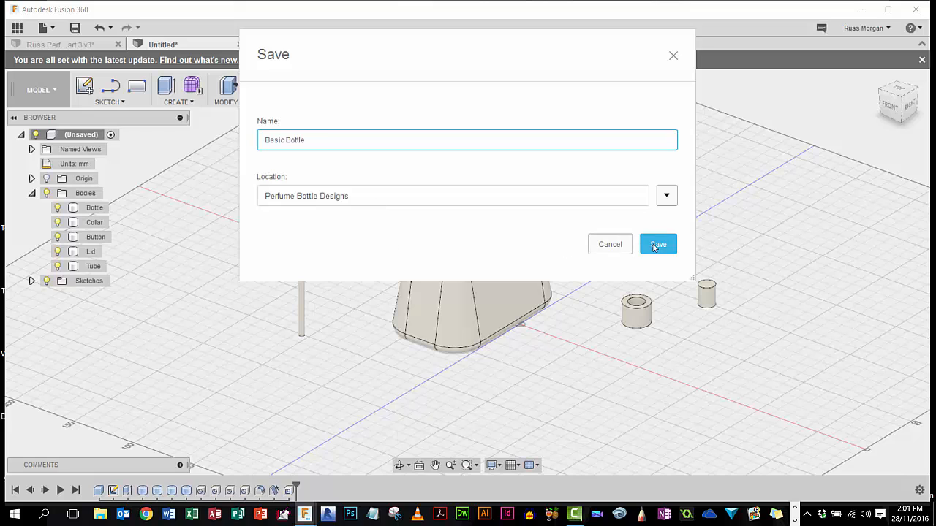
pyautogui.click(658, 244)
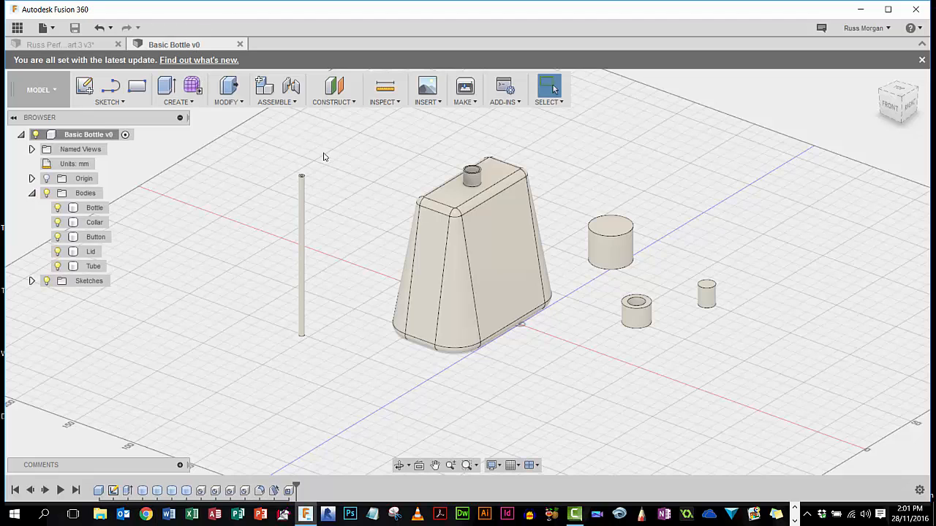
pyautogui.moveTo(355, 280)
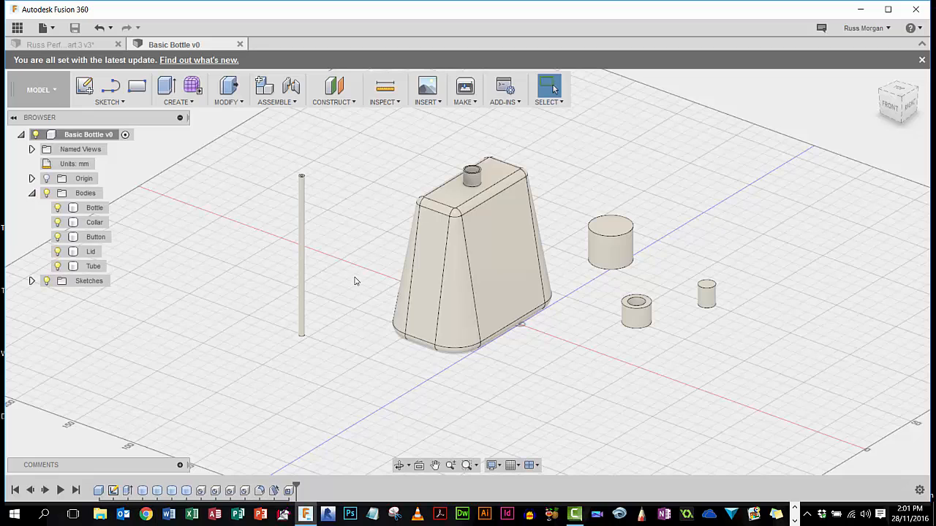
pyautogui.moveTo(563, 187)
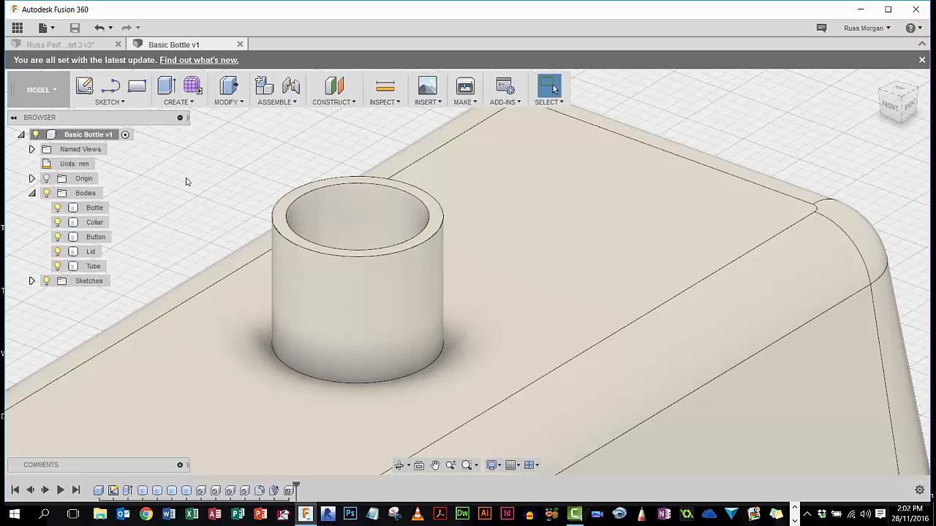
# - Start a Thread feature on the neck, previewing a full-length M12x1.75 metric thread
pyautogui.click(229, 89)
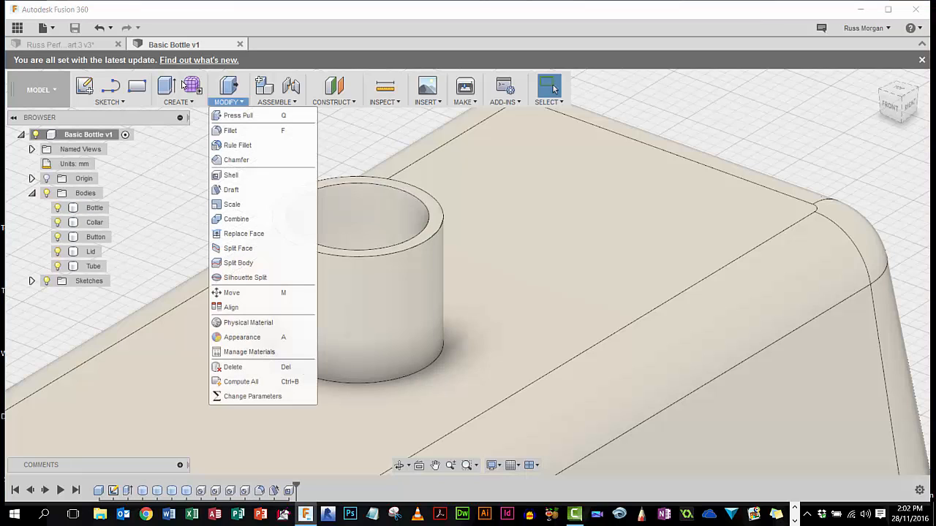
pyautogui.moveTo(202, 159)
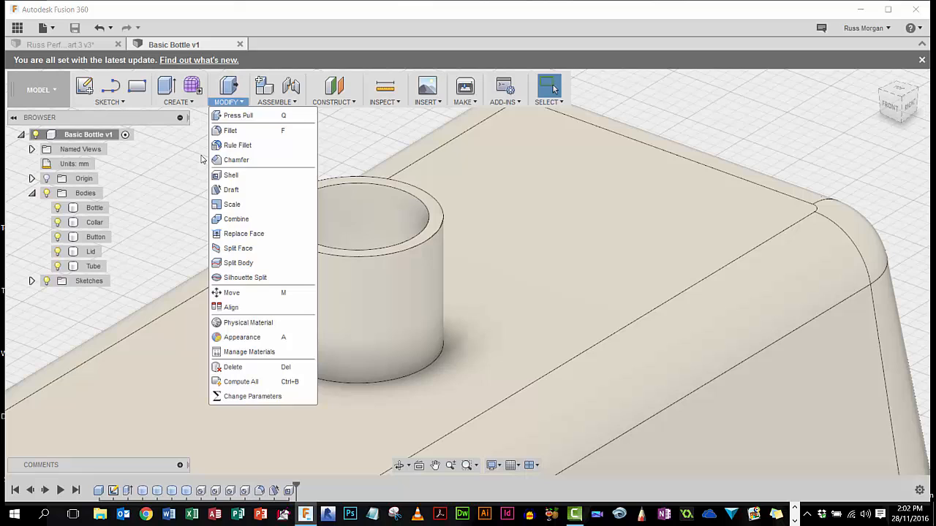
pyautogui.click(177, 90)
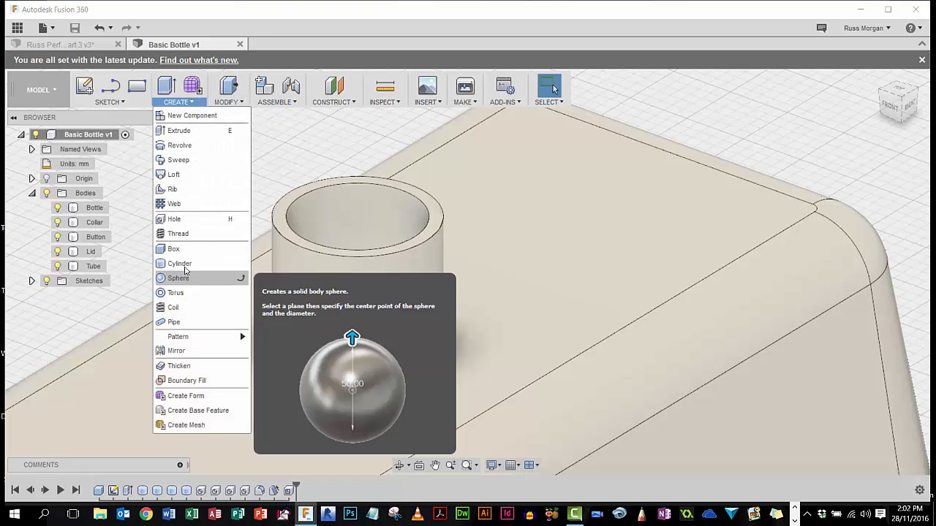
pyautogui.click(178, 234)
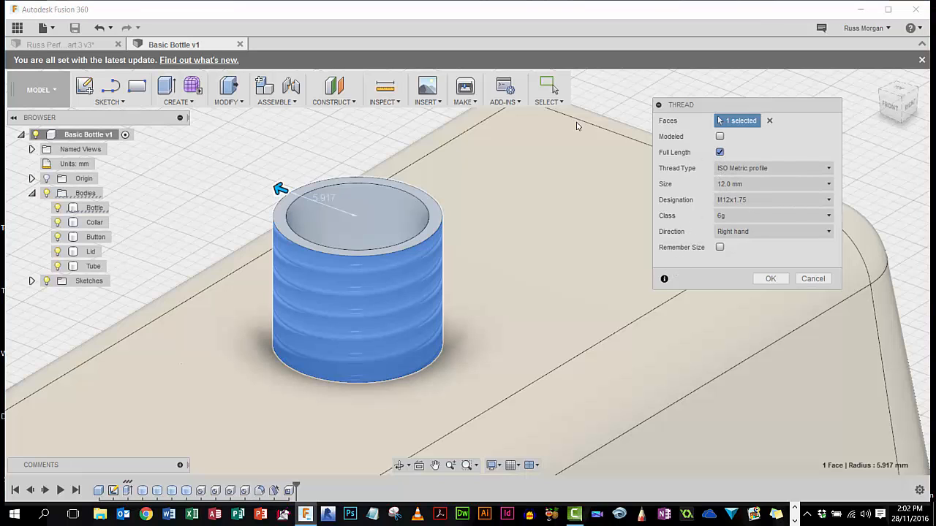
# - Make the neck thread M12x1, 7 mm long, with Remember Size on, and confirm
pyautogui.click(719, 152)
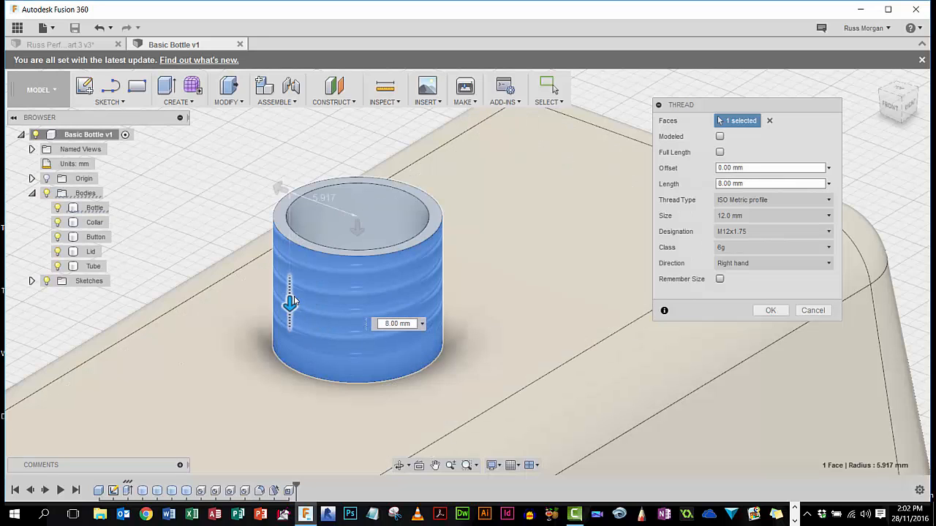
pyautogui.write('7.00')
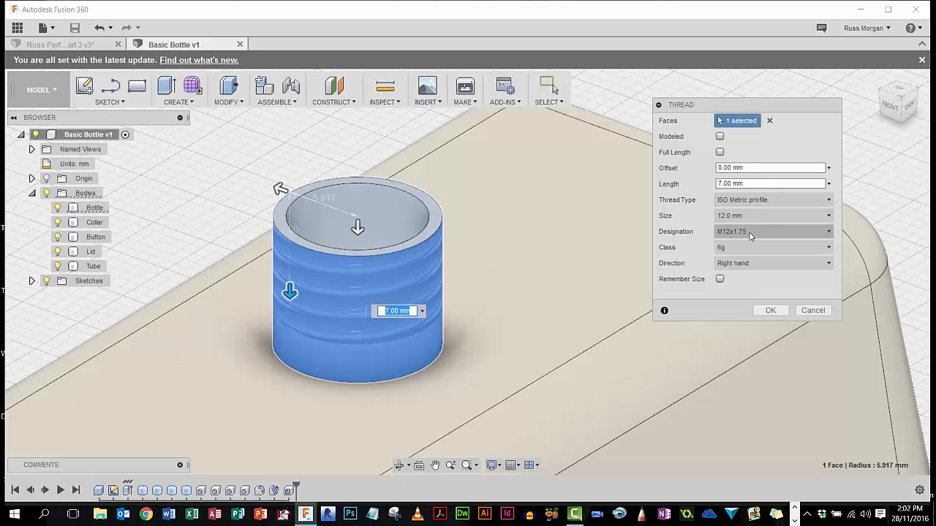
pyautogui.click(772, 232)
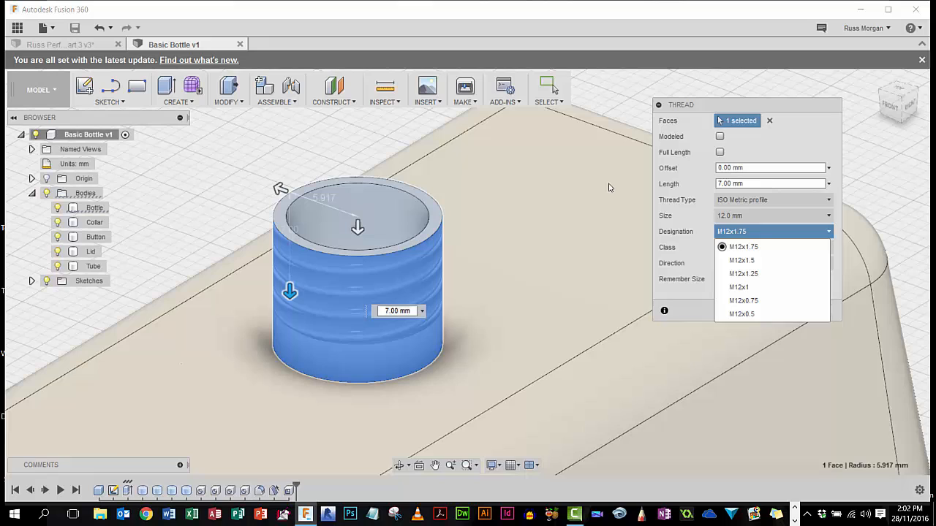
pyautogui.moveTo(741, 260)
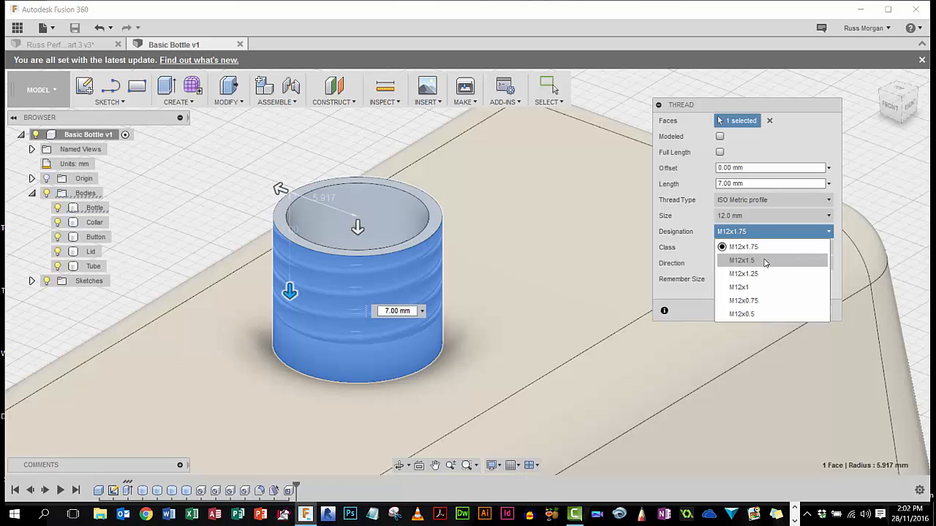
pyautogui.moveTo(739, 287)
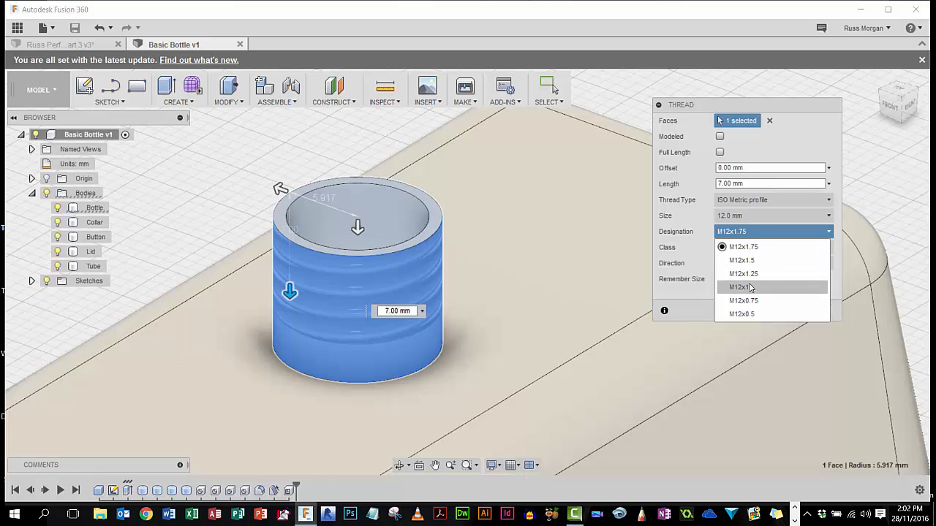
pyautogui.click(741, 287)
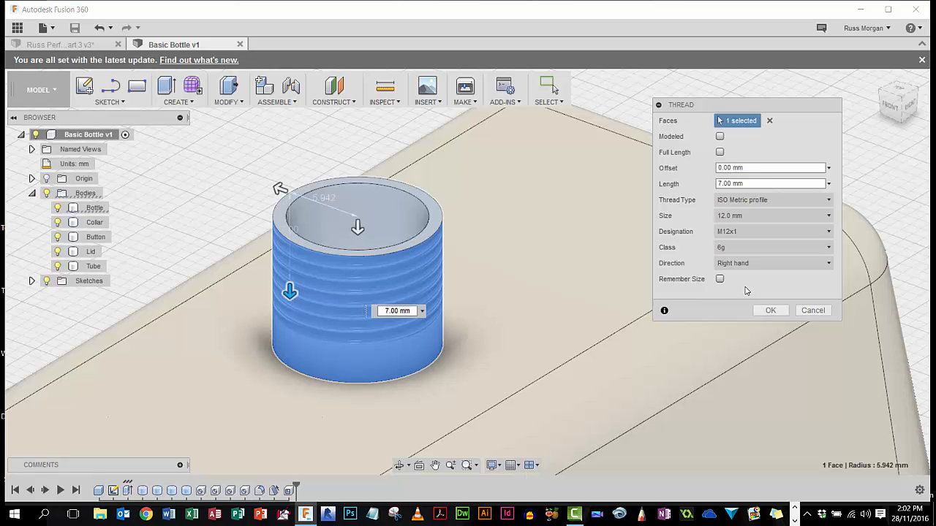
pyautogui.click(719, 279)
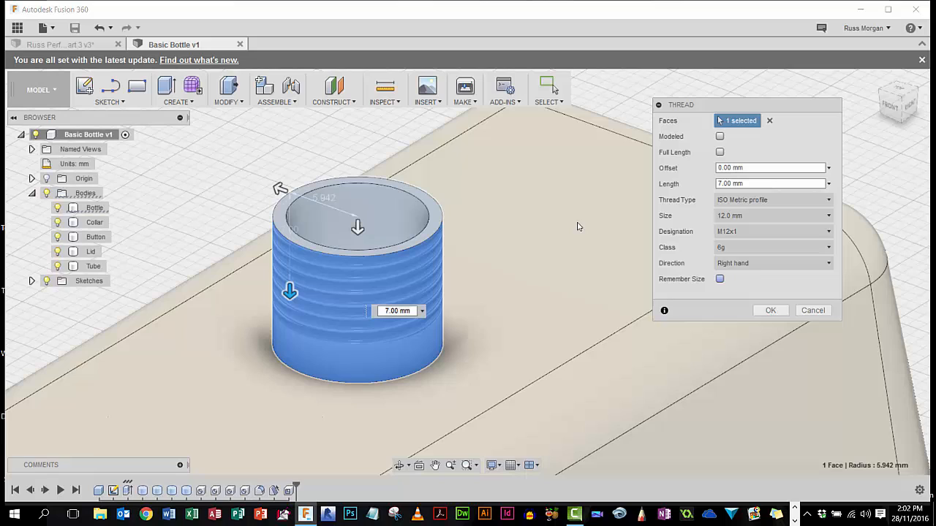
pyautogui.click(720, 279)
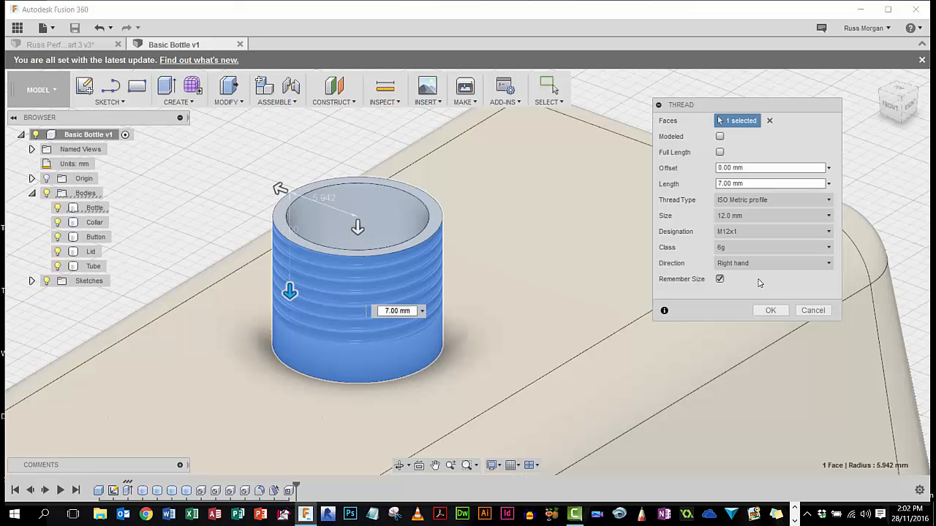
pyautogui.moveTo(761, 291)
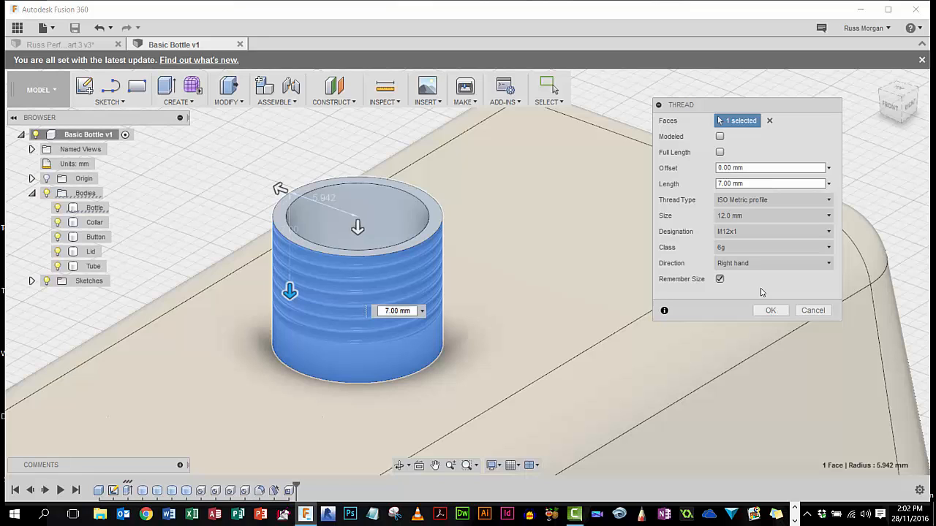
pyautogui.click(770, 310)
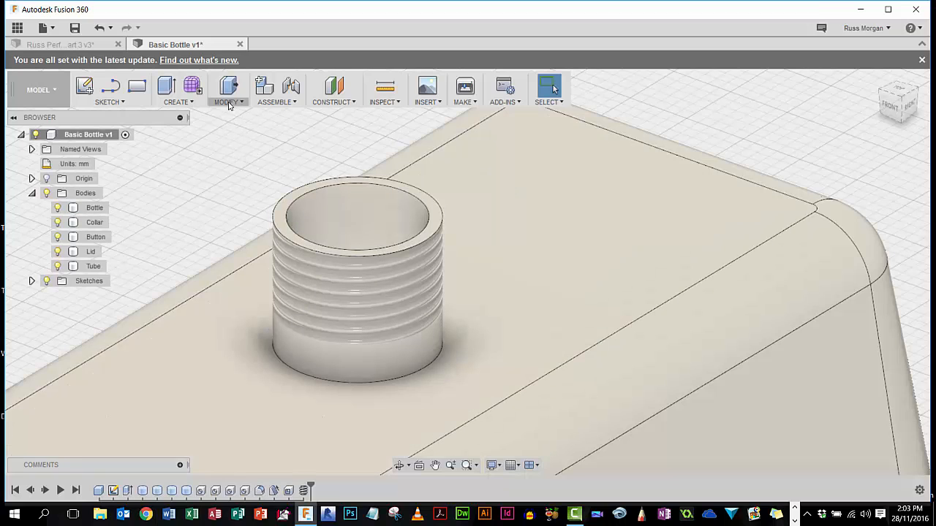
# - Fillet the neck's outer top edge with a 1 mm radius
pyautogui.click(228, 90)
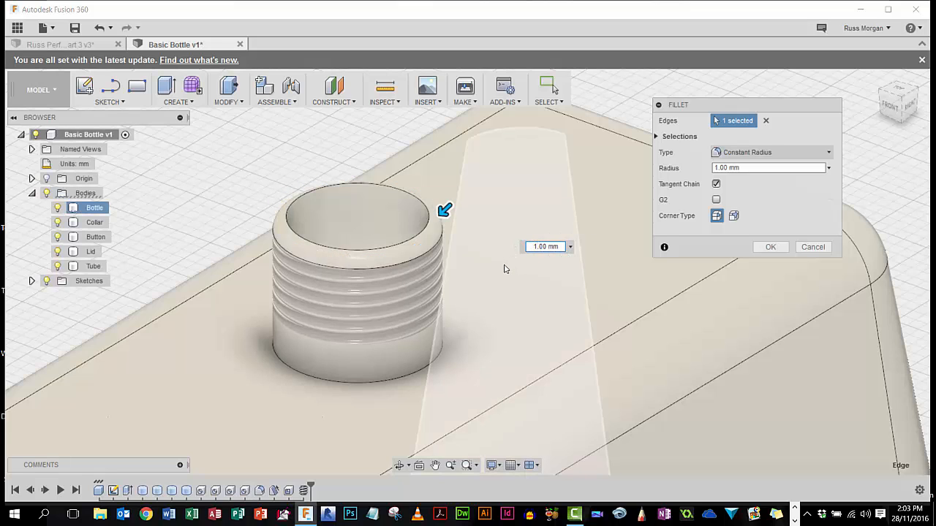
pyautogui.click(544, 247)
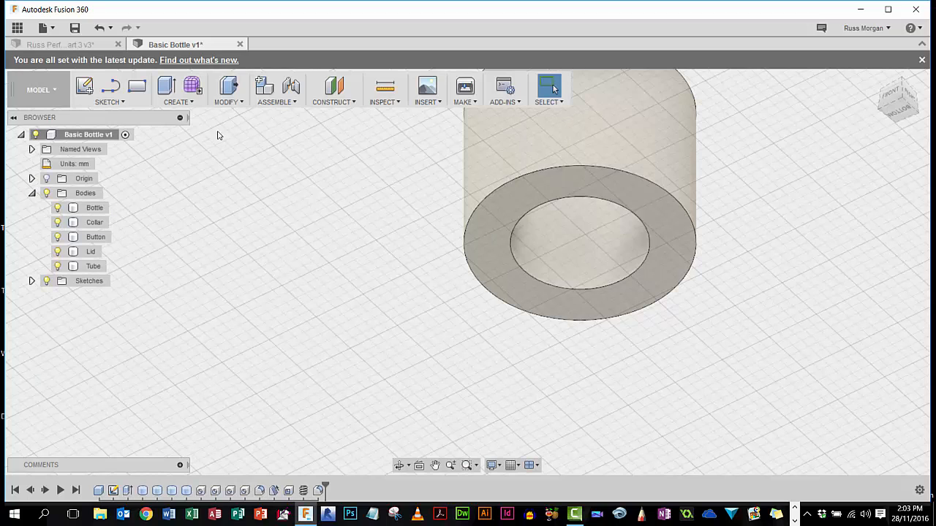
# - View the collar from below and open the Create menu
pyautogui.click(178, 98)
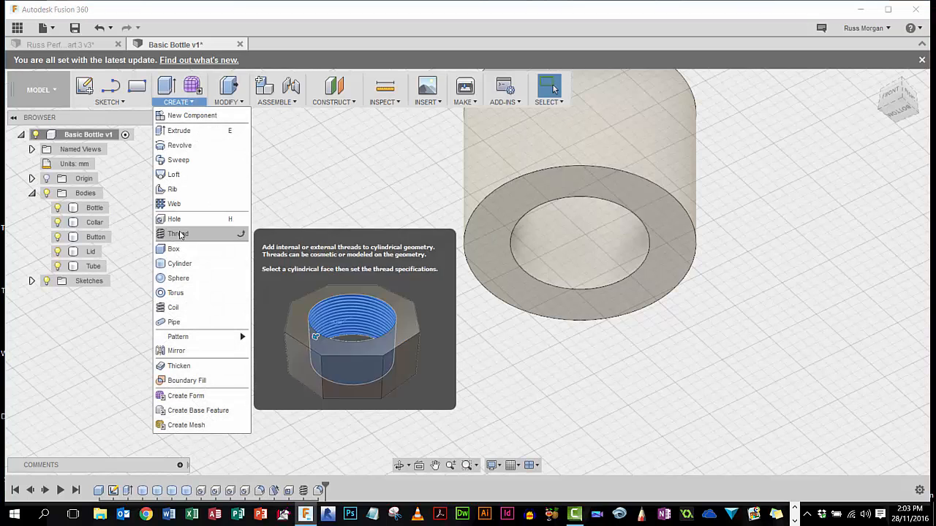
# - Add an internal M12x1 thread inside the collar, 7 mm long with 1 mm offset
pyautogui.click(177, 234)
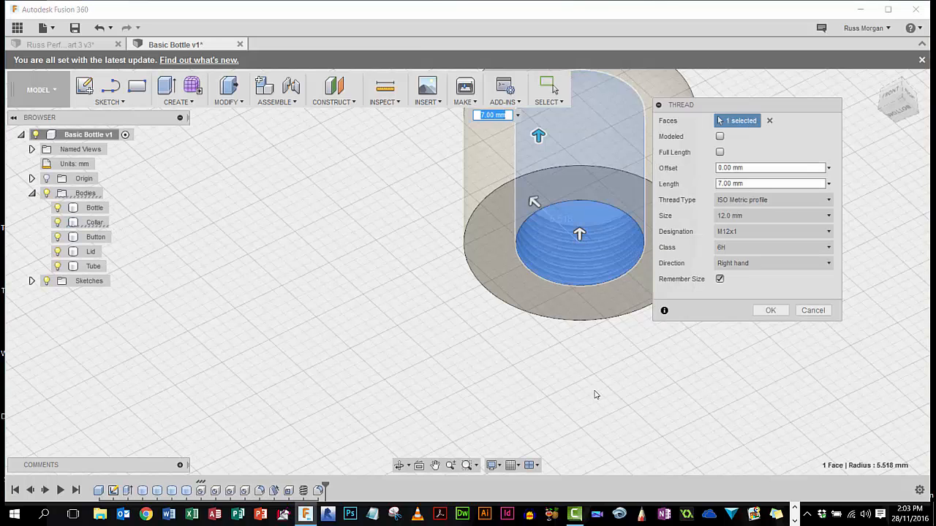
pyautogui.moveTo(599, 210)
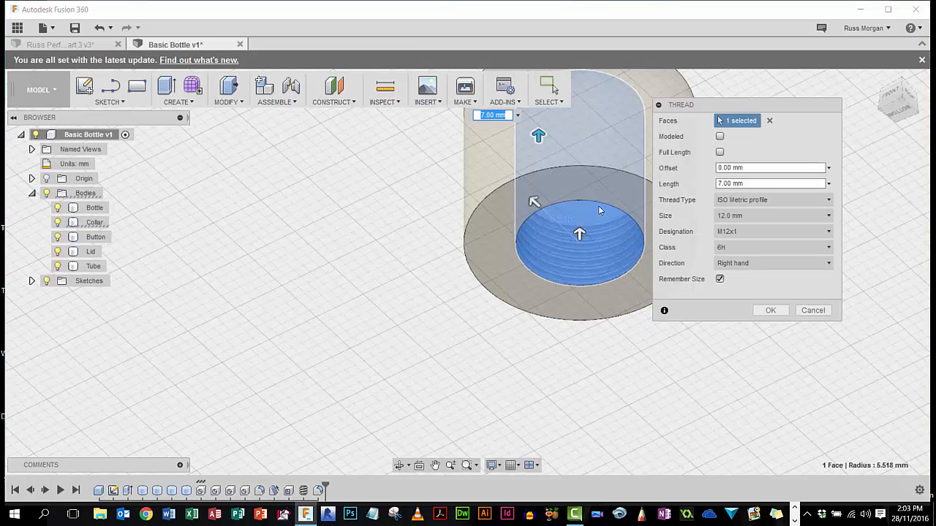
pyautogui.moveTo(633, 233)
pyautogui.write('1')
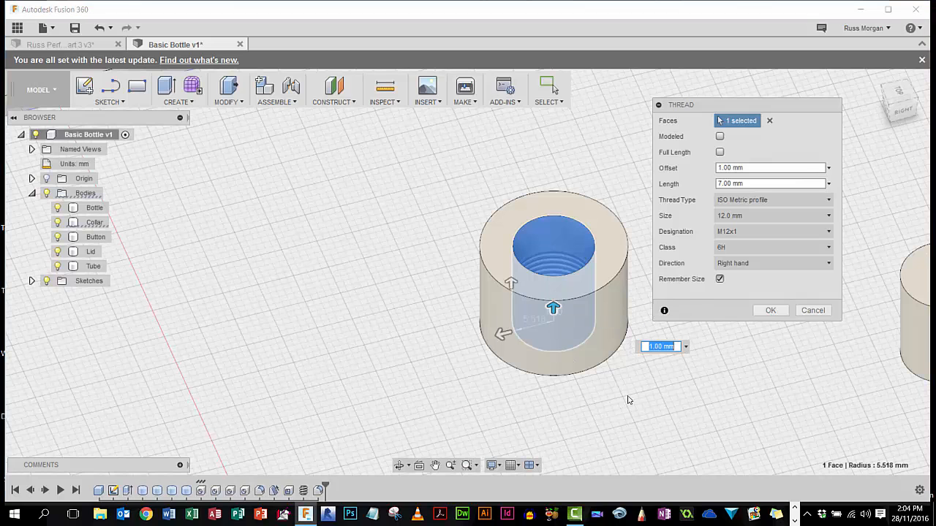
pyautogui.click(770, 310)
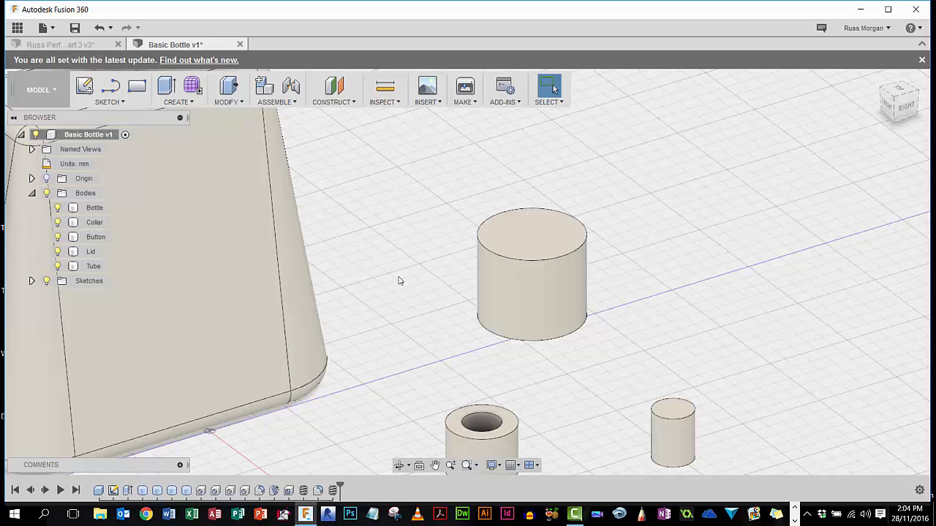
# - Frame the lid in view and select the Lid body in the browser
pyautogui.click(90, 252)
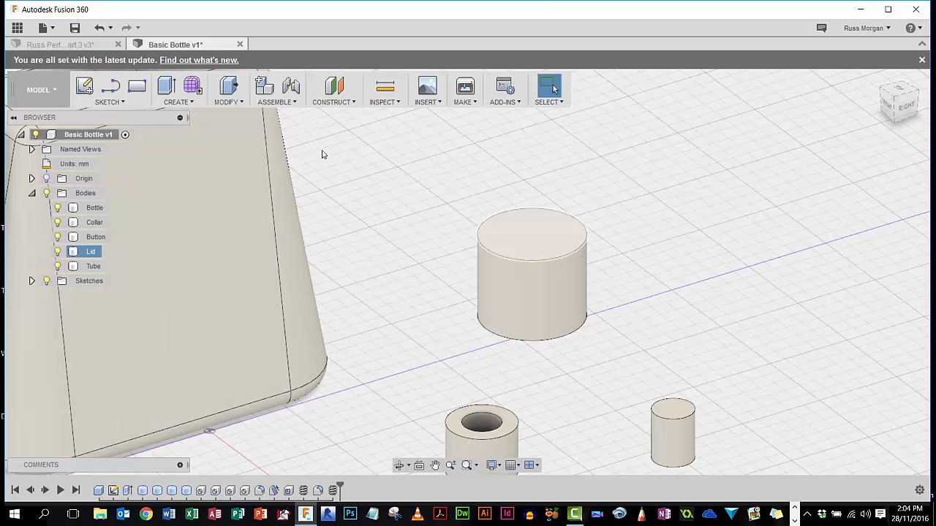
# - Preview a 10 mm equal-distance chamfer on the lid's top edge
pyautogui.click(228, 90)
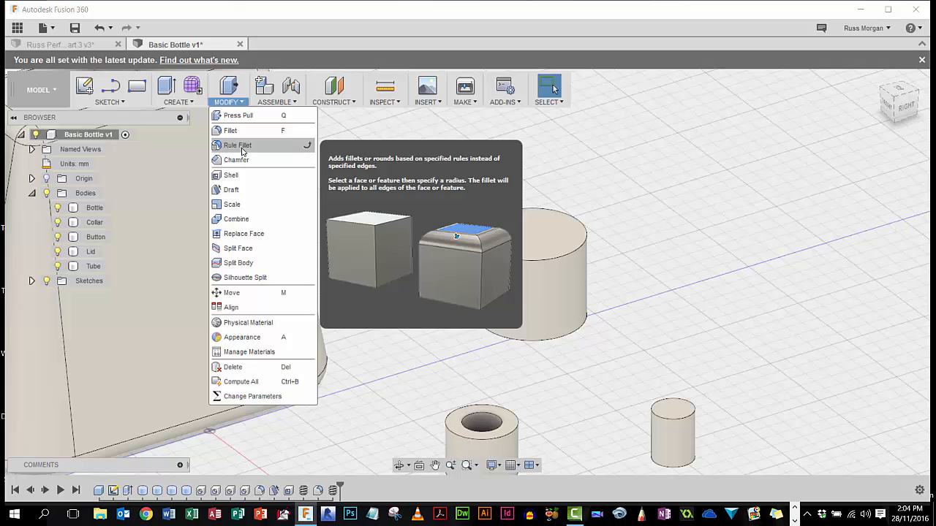
pyautogui.moveTo(236, 159)
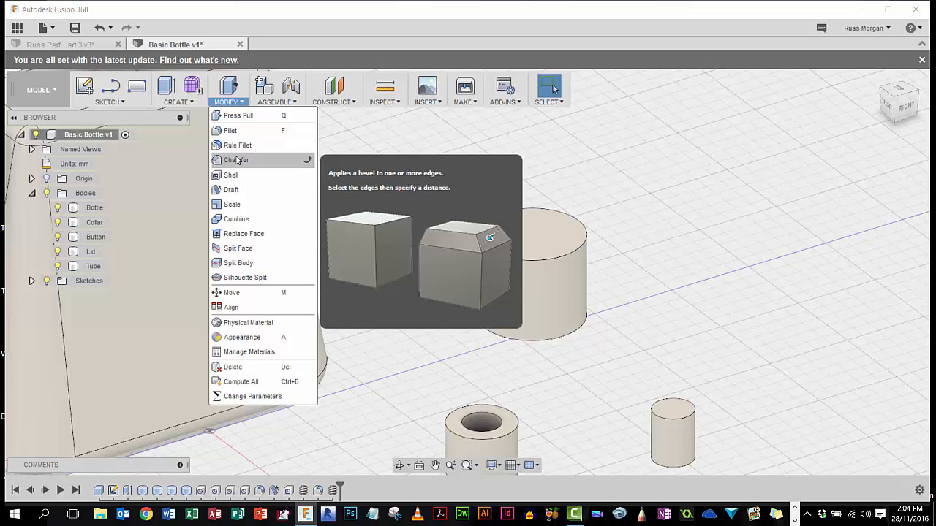
pyautogui.click(237, 159)
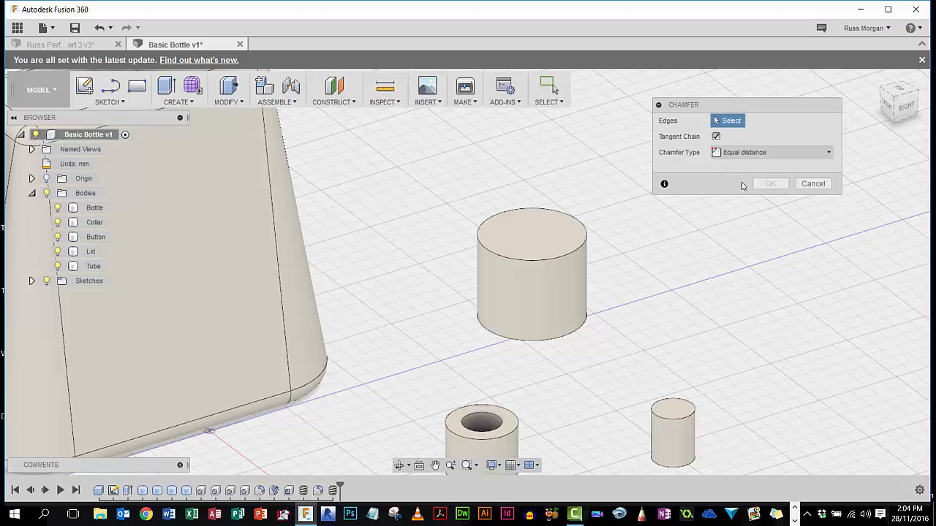
pyautogui.click(574, 248)
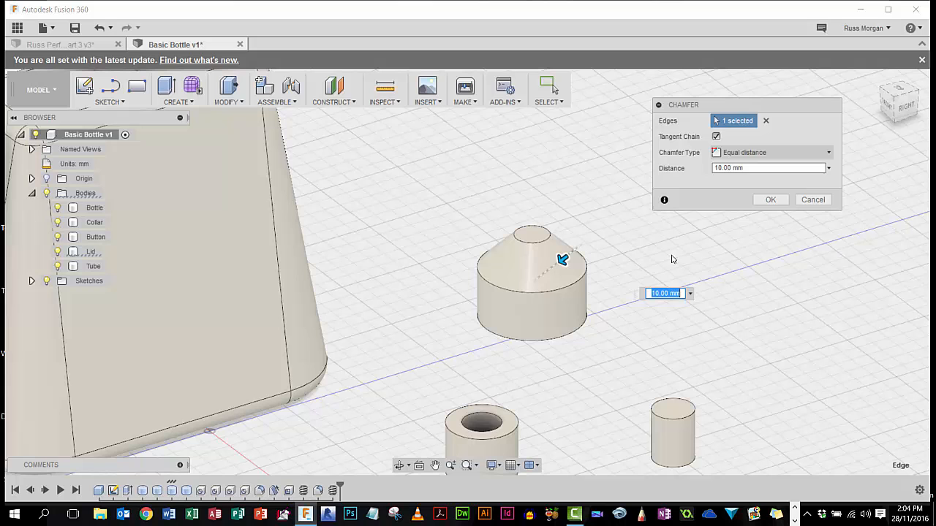
pyautogui.moveTo(753, 241)
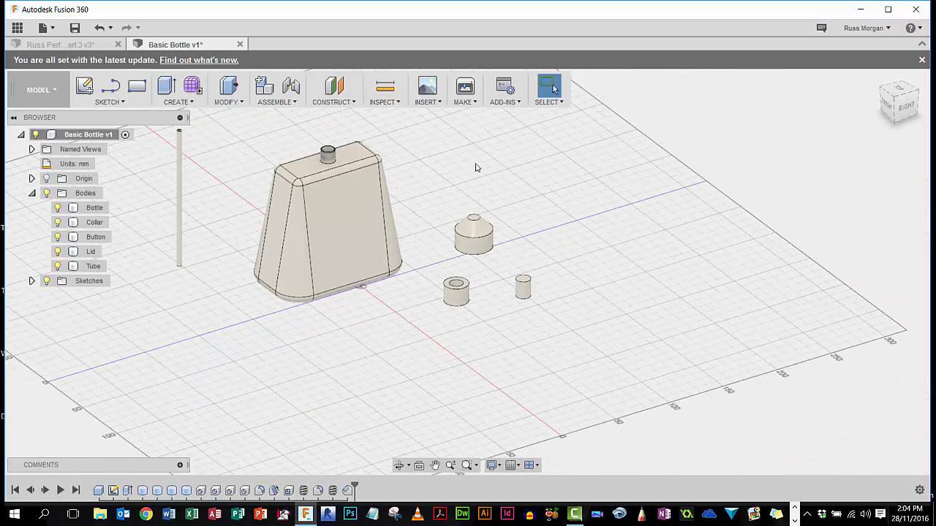
pyautogui.moveTo(475, 168); pyautogui.dragTo(658, 215)
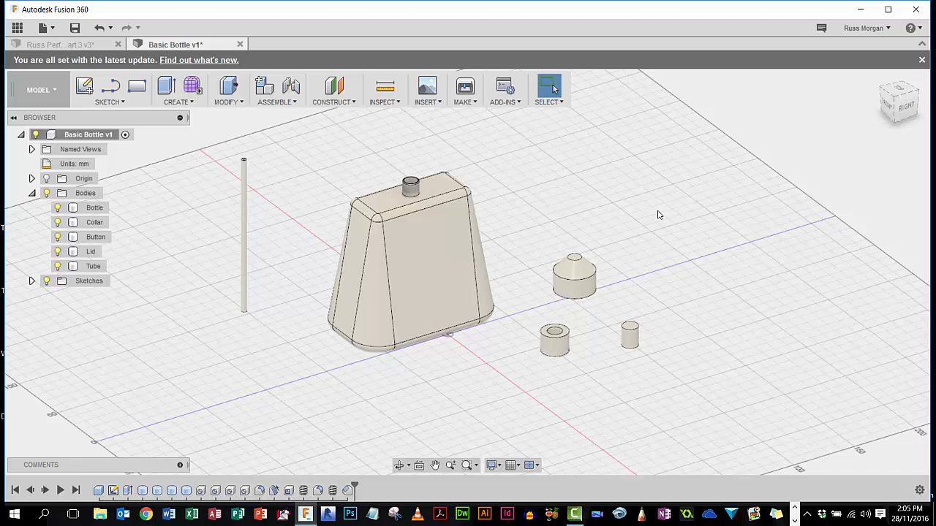
pyautogui.moveTo(700, 309)
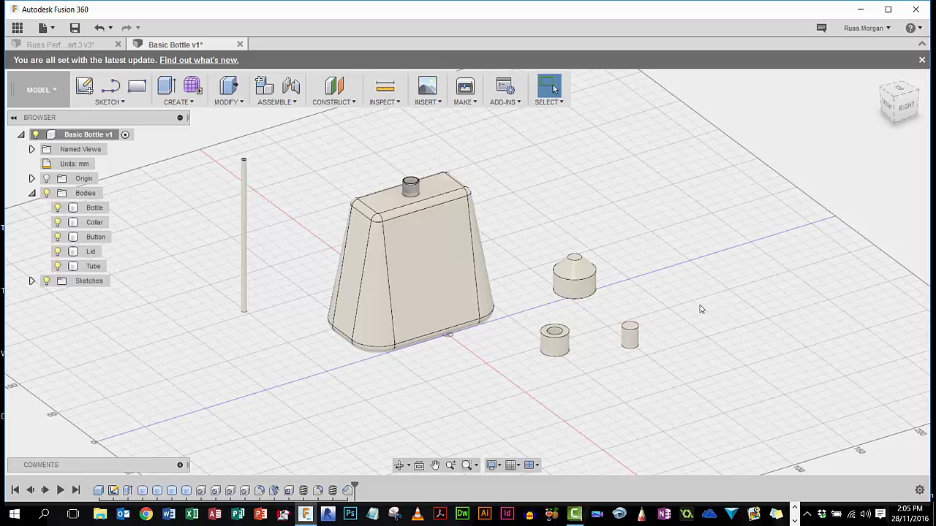